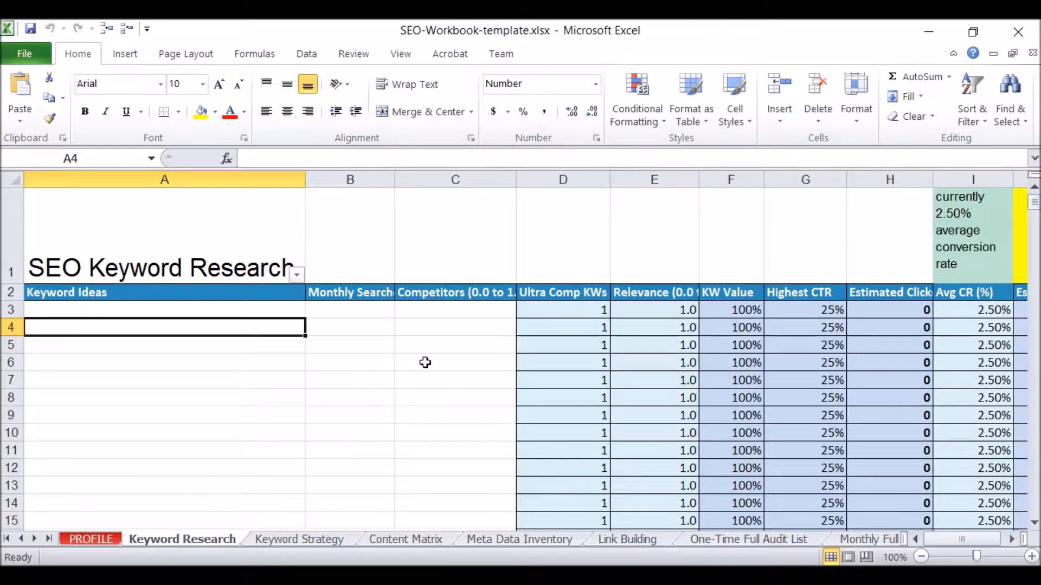
- Check Keyword Ideas cells, then Level 1 and Level 2 keywords on Keyword Strategy, reaching Content Matrix
click(164, 415)
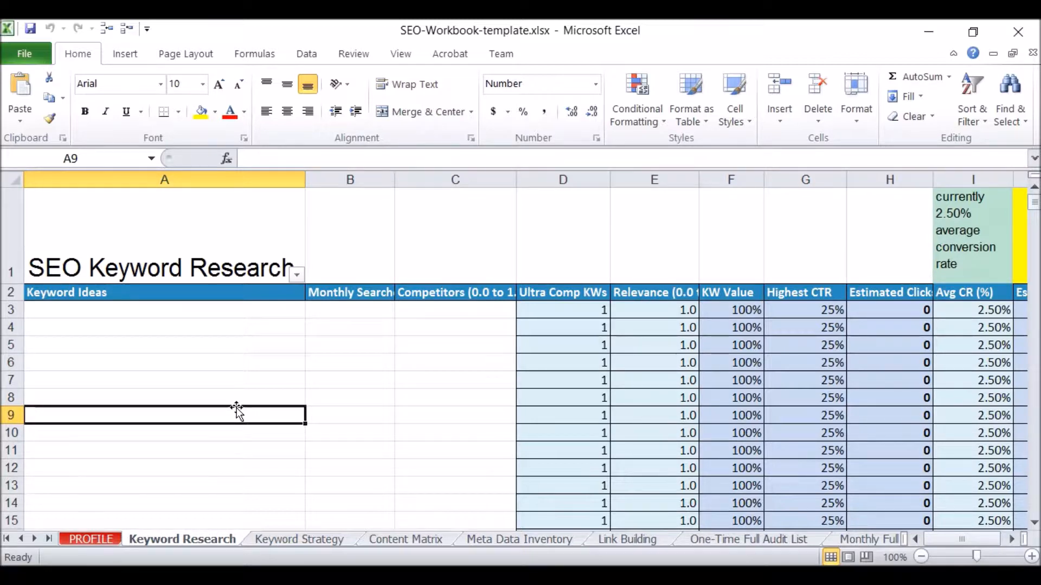
mouse_move(234, 430)
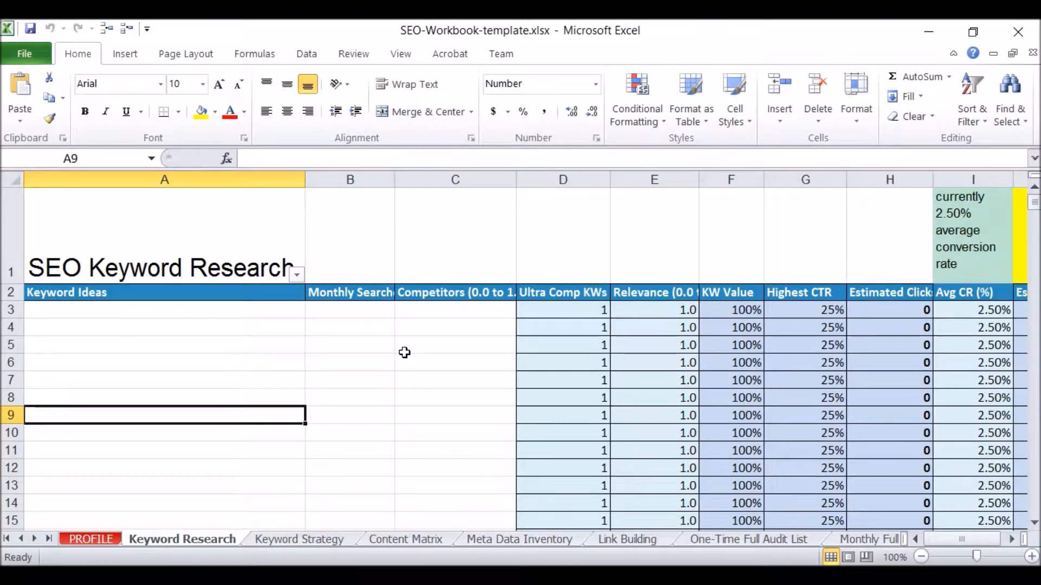
click(454, 345)
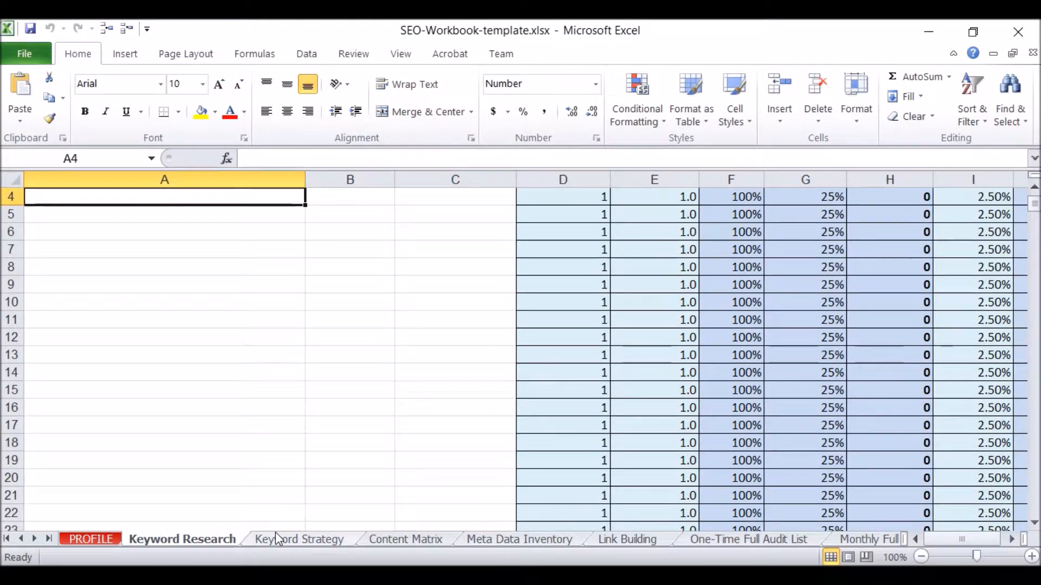
click(299, 539)
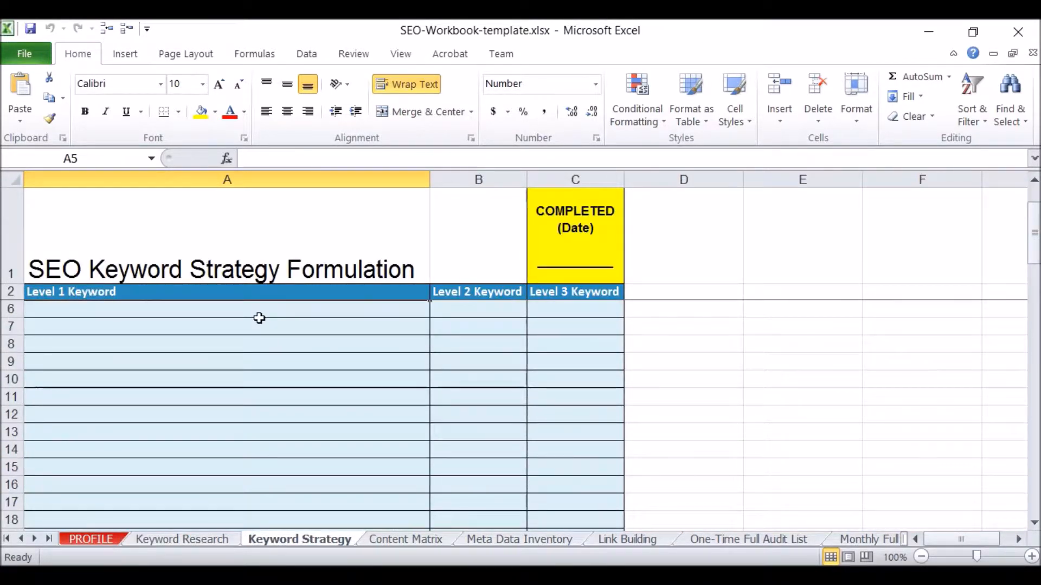
click(225, 396)
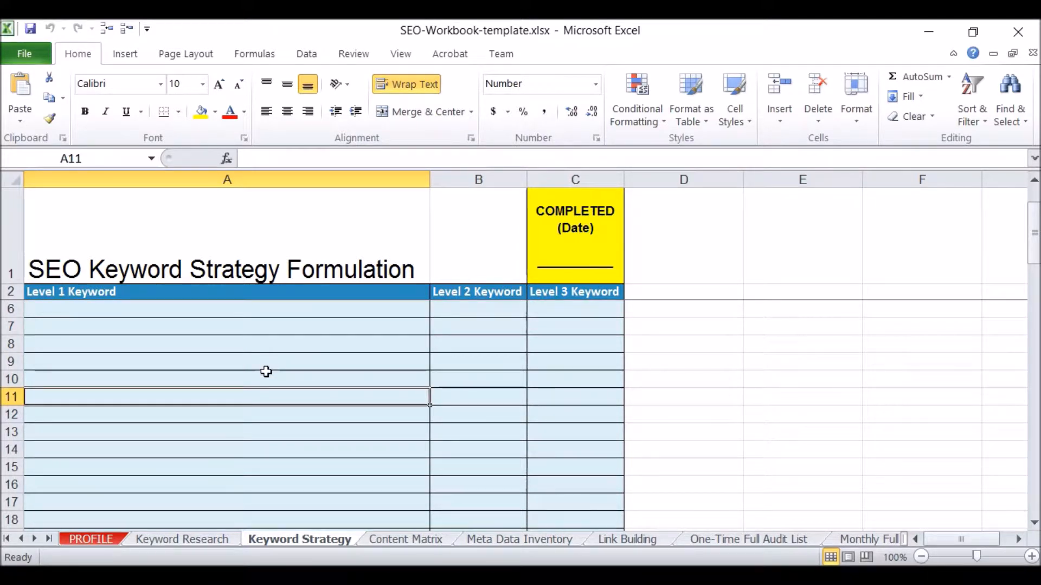
click(478, 344)
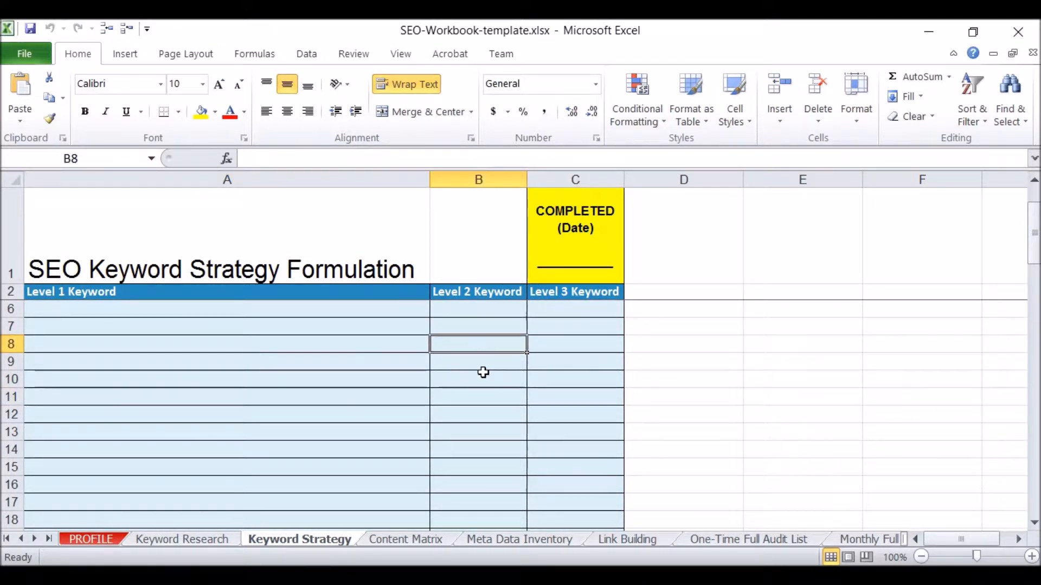
mouse_move(423, 539)
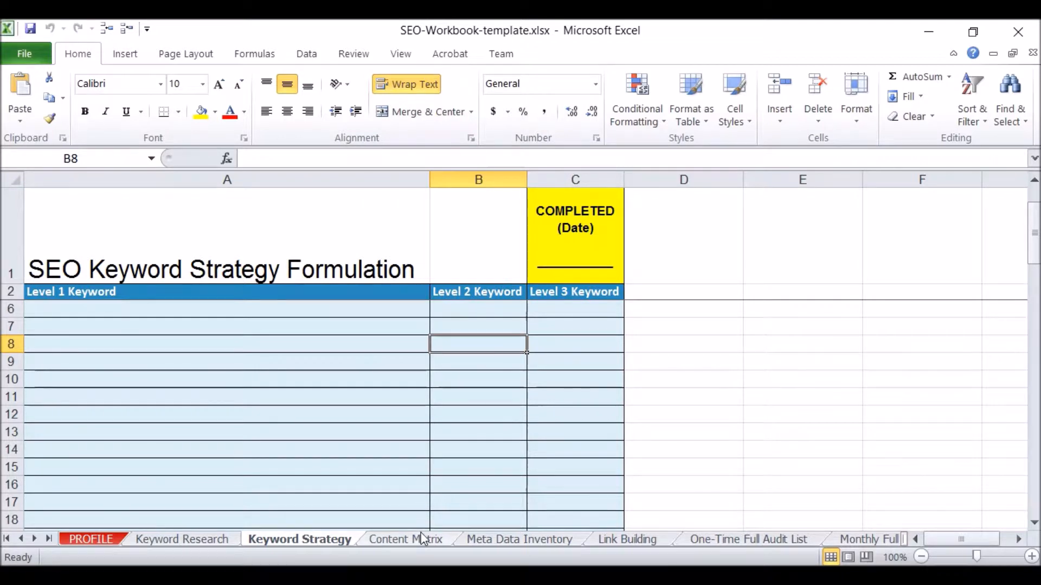
click(405, 538)
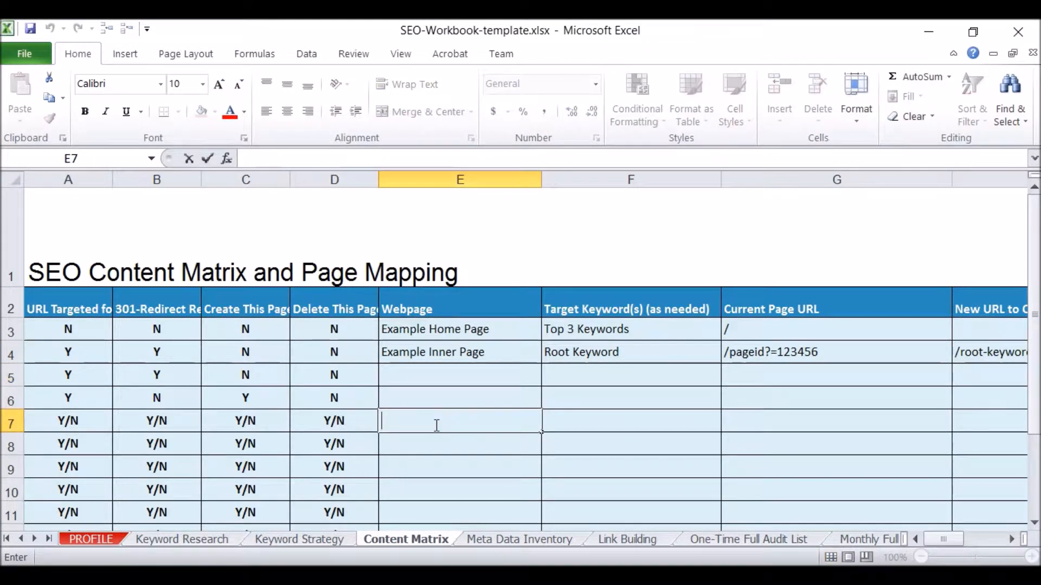
- Select an empty Webpage cell in Content Matrix, then view the Meta Data Inventory sheet
click(459, 375)
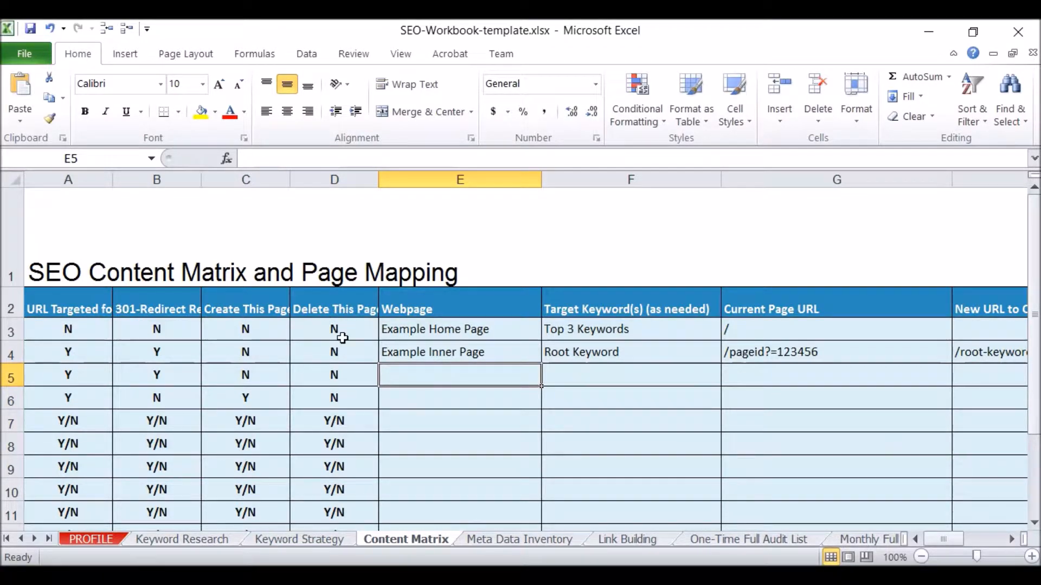
click(520, 538)
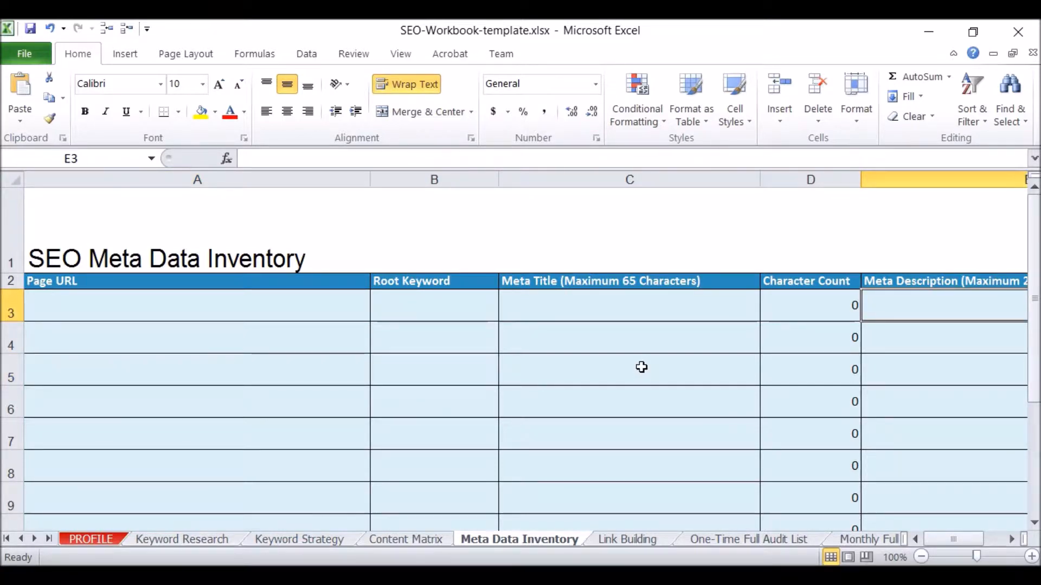
- Enter test text 'a' as the first Meta Description to see its character count, then view Link Building
scroll(down, 3)
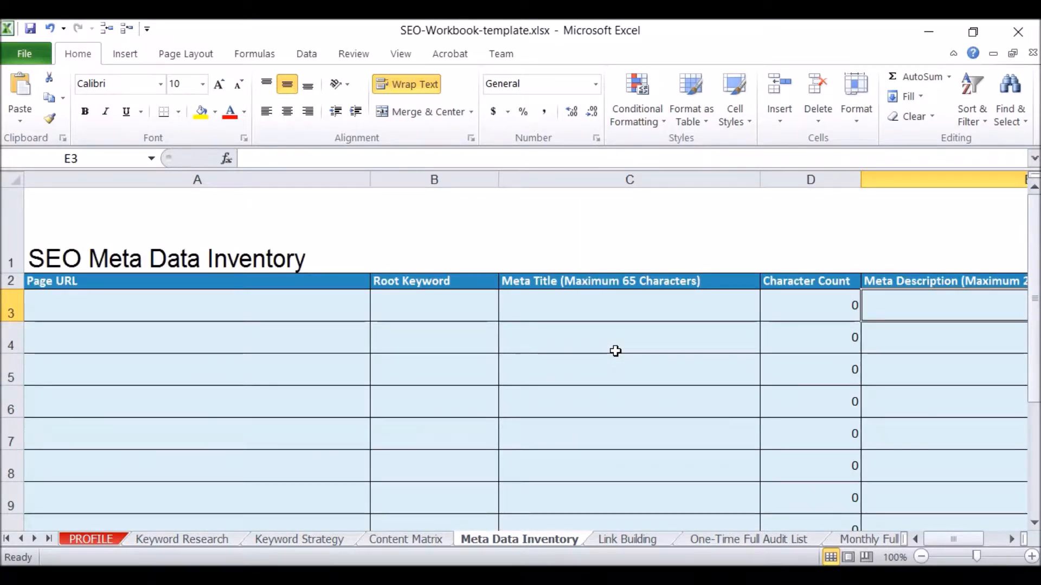
click(629, 305)
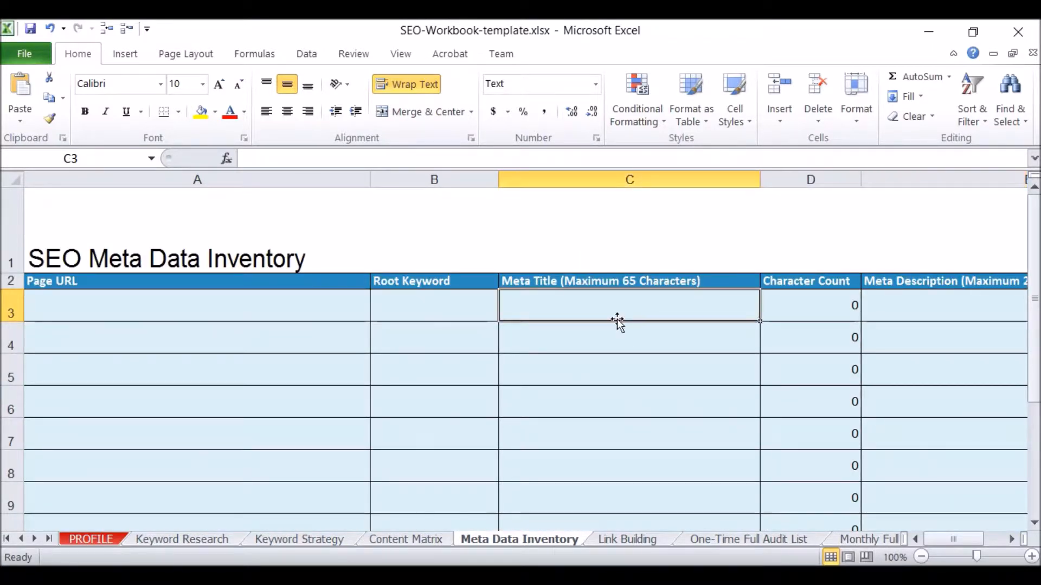
click(943, 305)
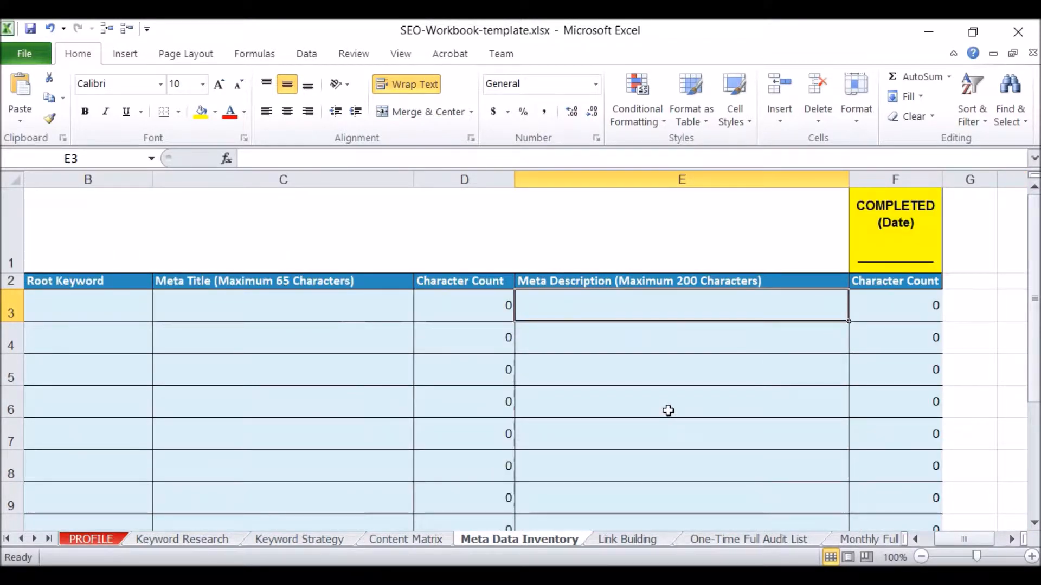
text(afgart)
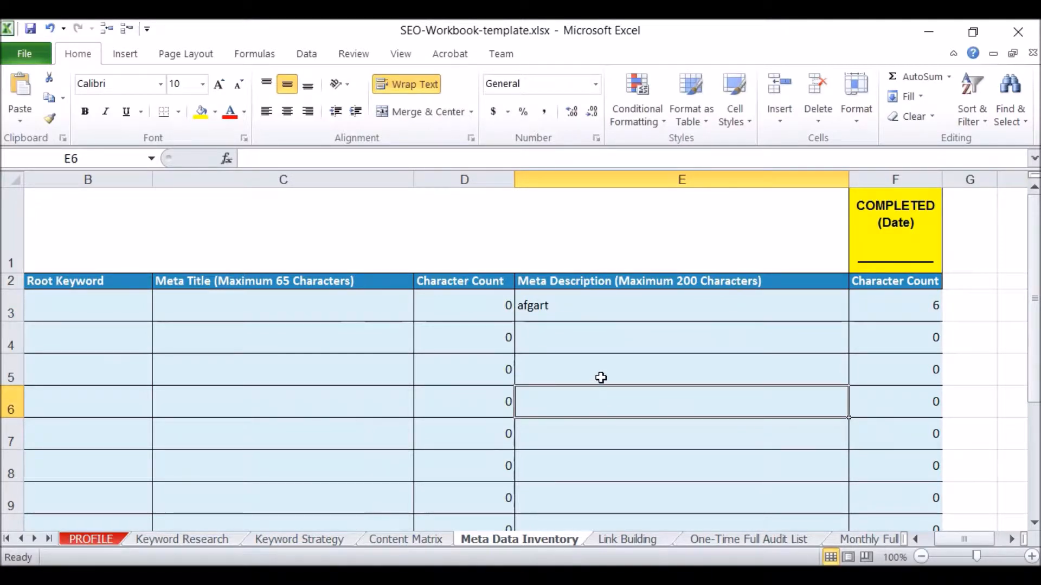
click(680, 306)
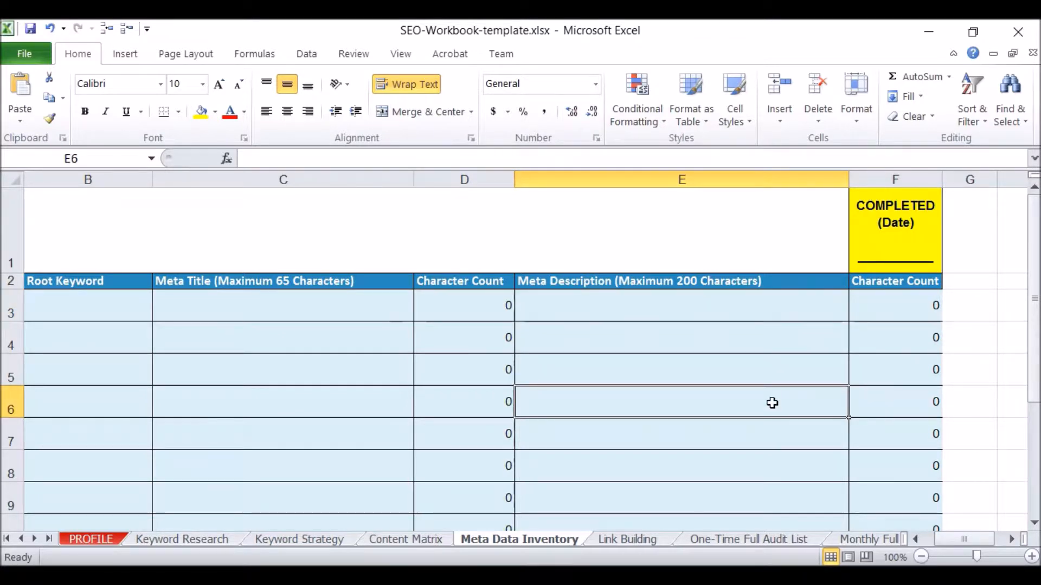
click(626, 539)
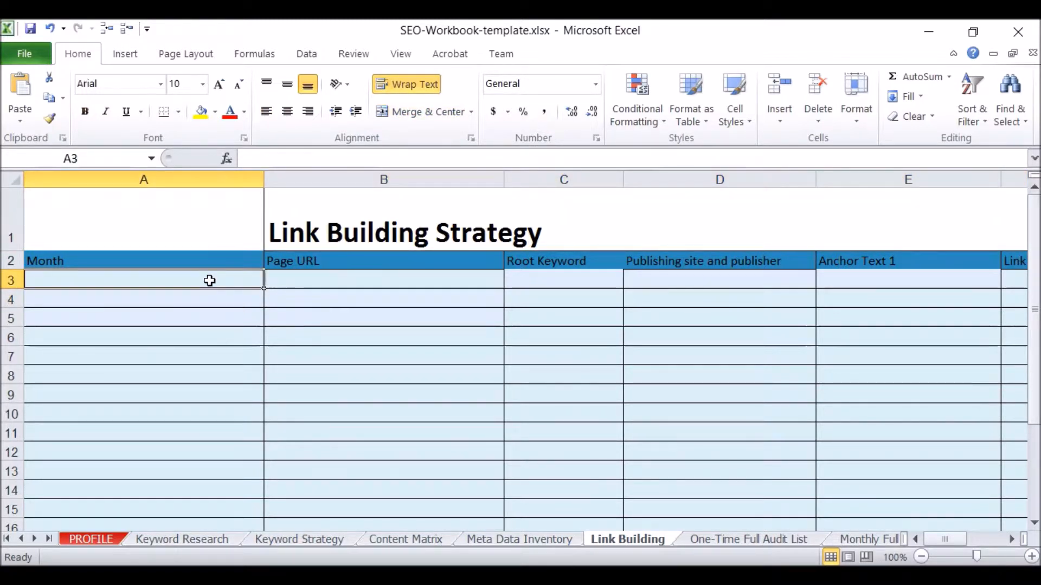
- Inspect Link URL 1, publishing site and Root Keyword cells, then view the One-Time Full Audit List
drag(143, 278, 144, 318)
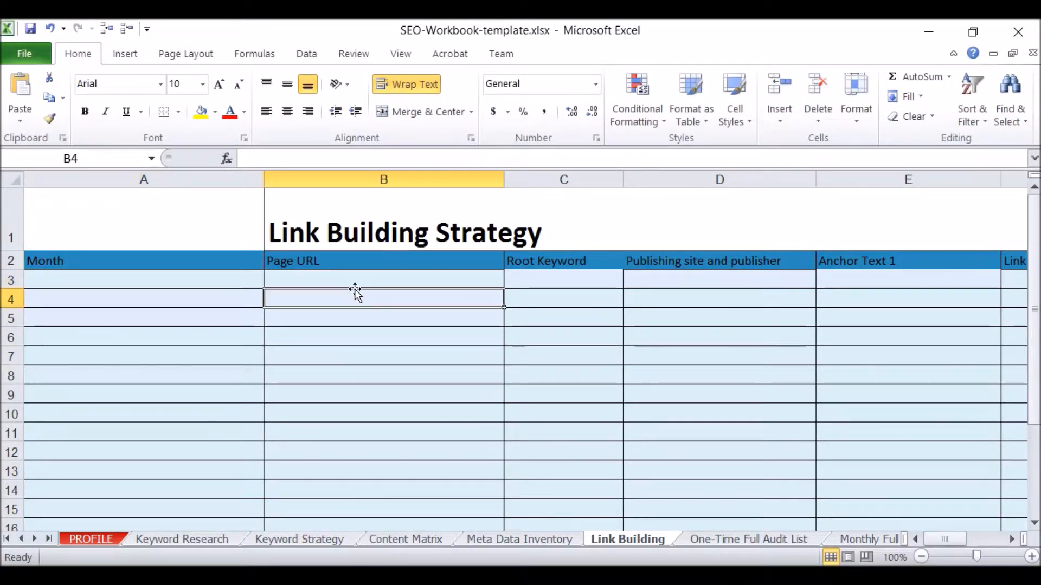
mouse_move(508, 287)
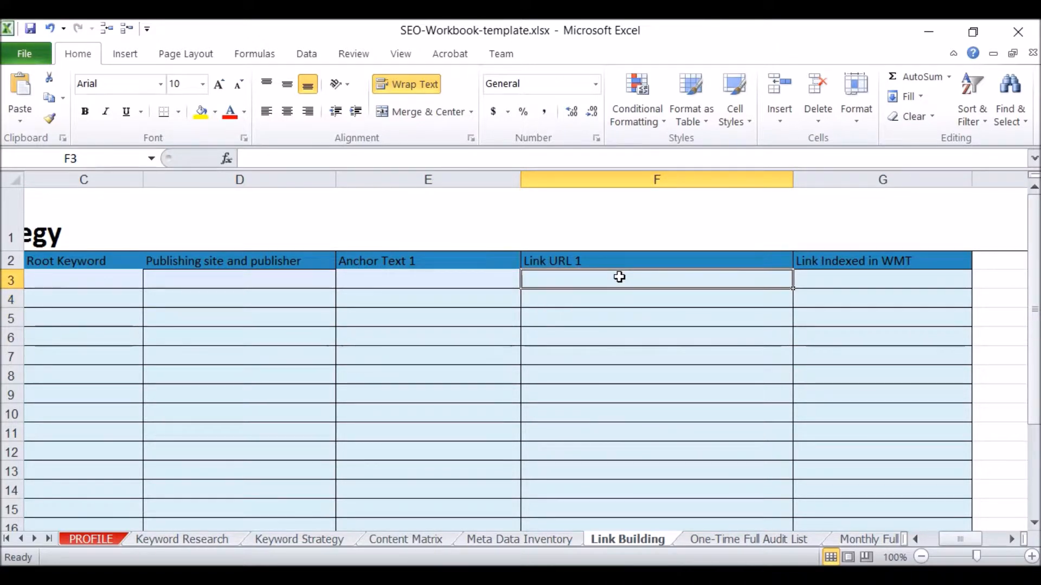
click(428, 278)
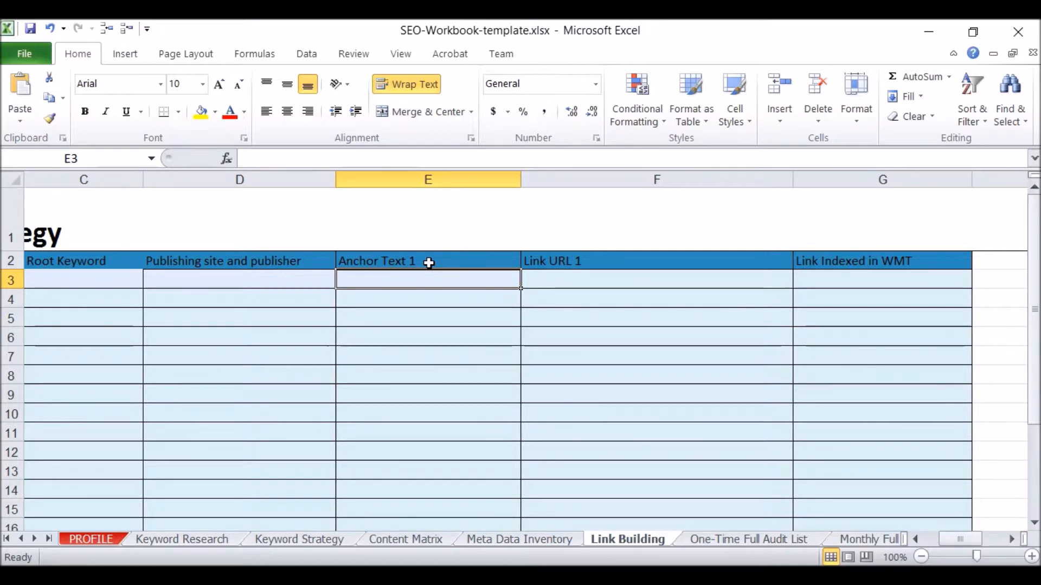
mouse_move(448, 323)
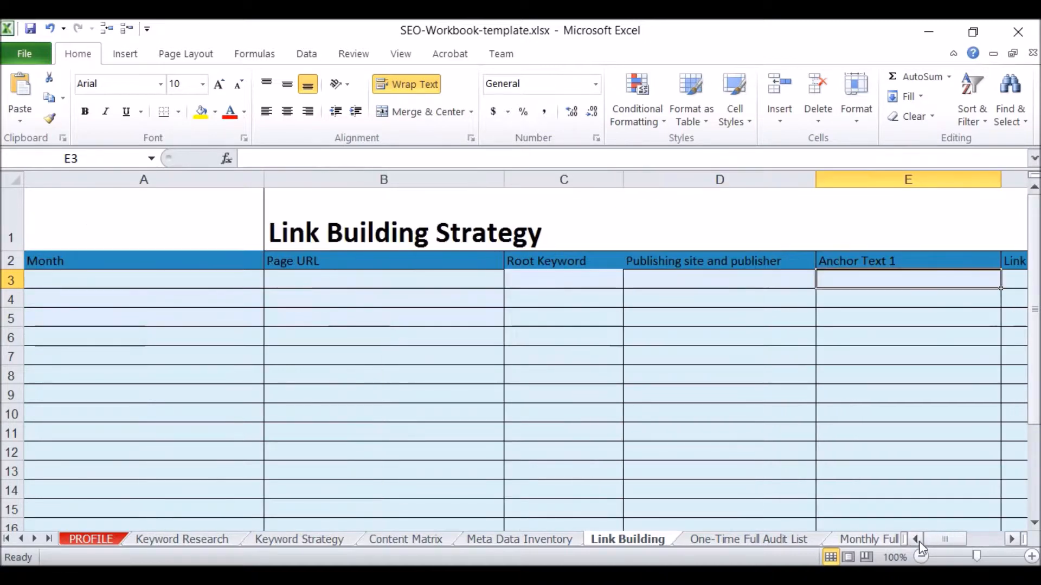
mouse_move(919, 521)
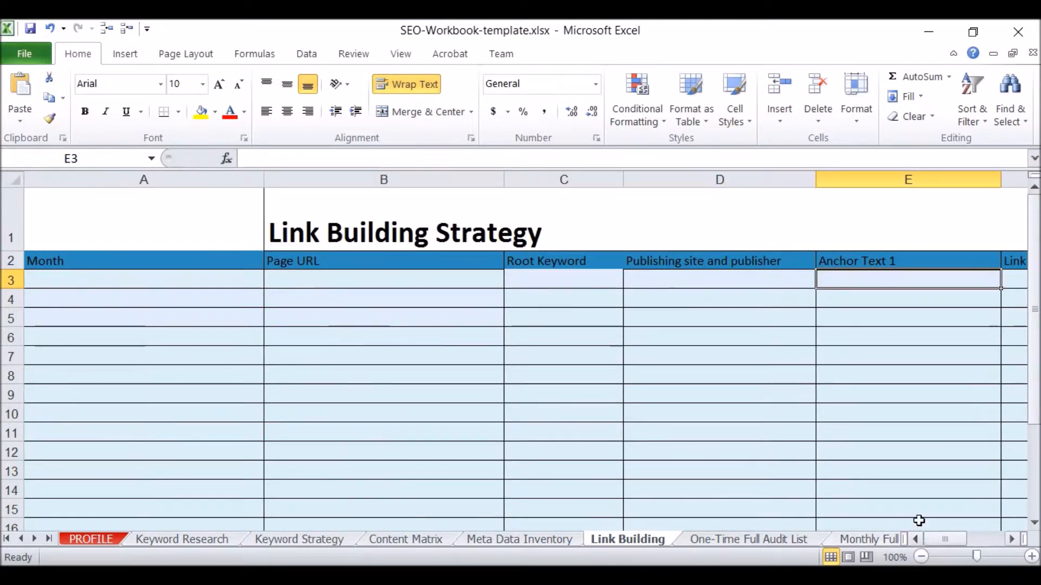
click(719, 332)
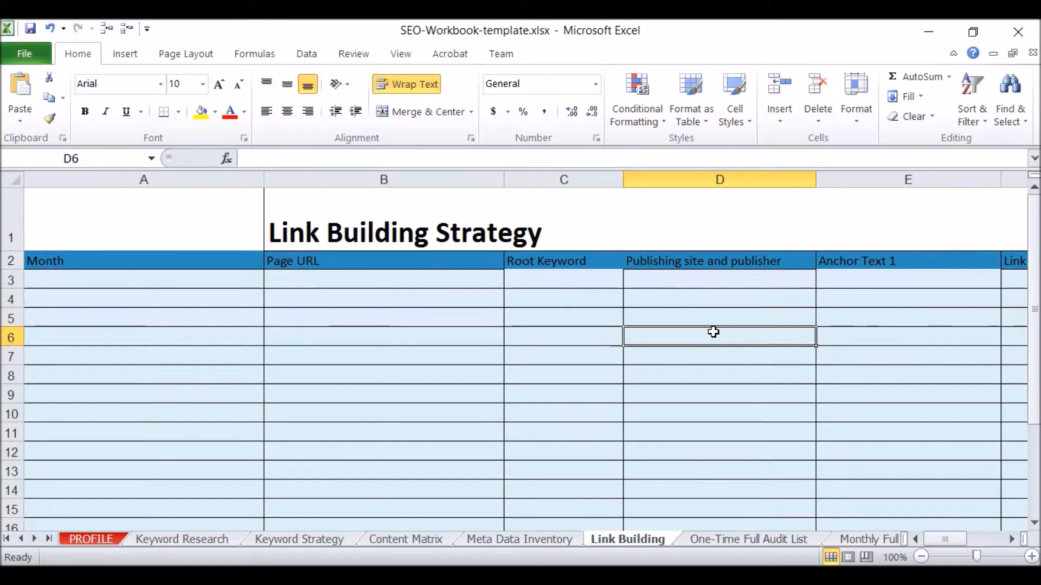
click(562, 431)
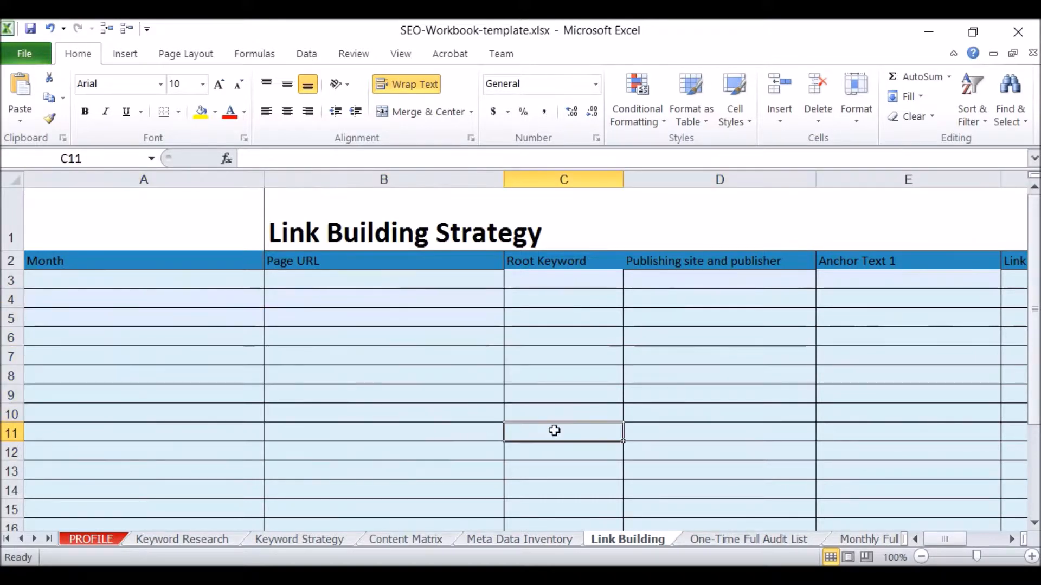
click(748, 539)
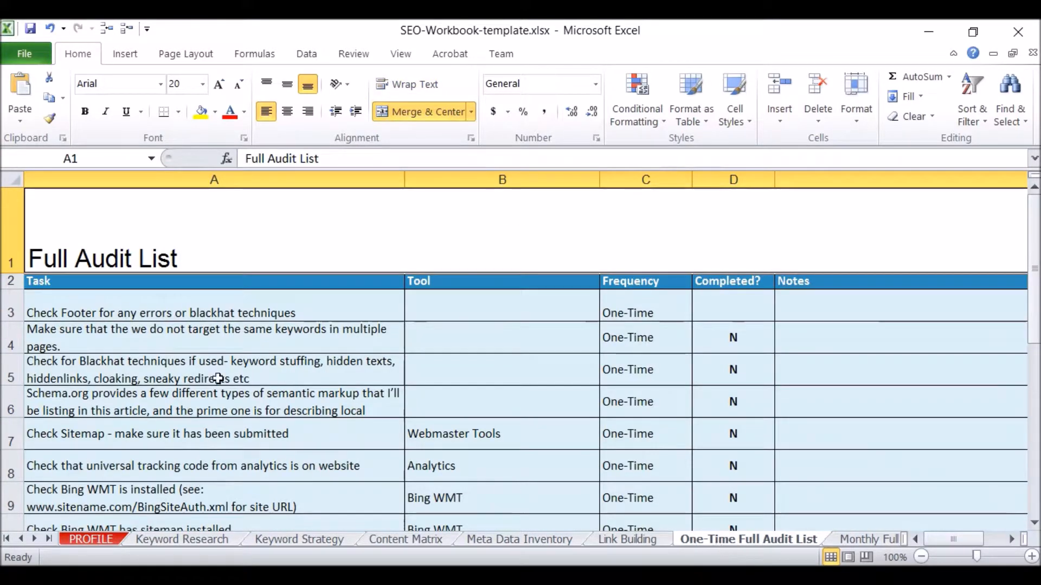
- Scroll the audit list, view the Monthly Full Audit List, then switch to Keyword Planner in Chrome
scroll(down, 3)
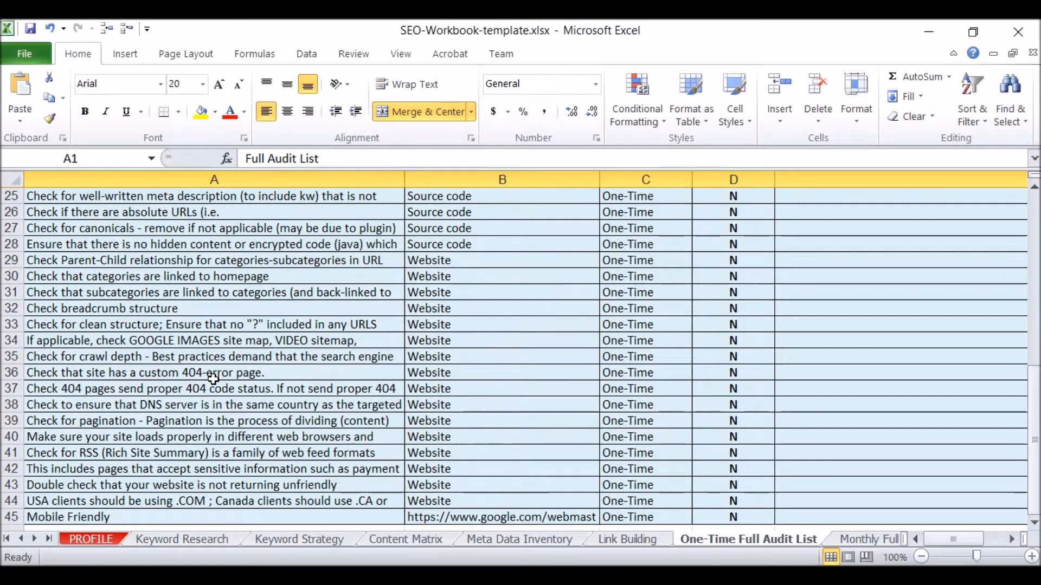
scroll(up, 3)
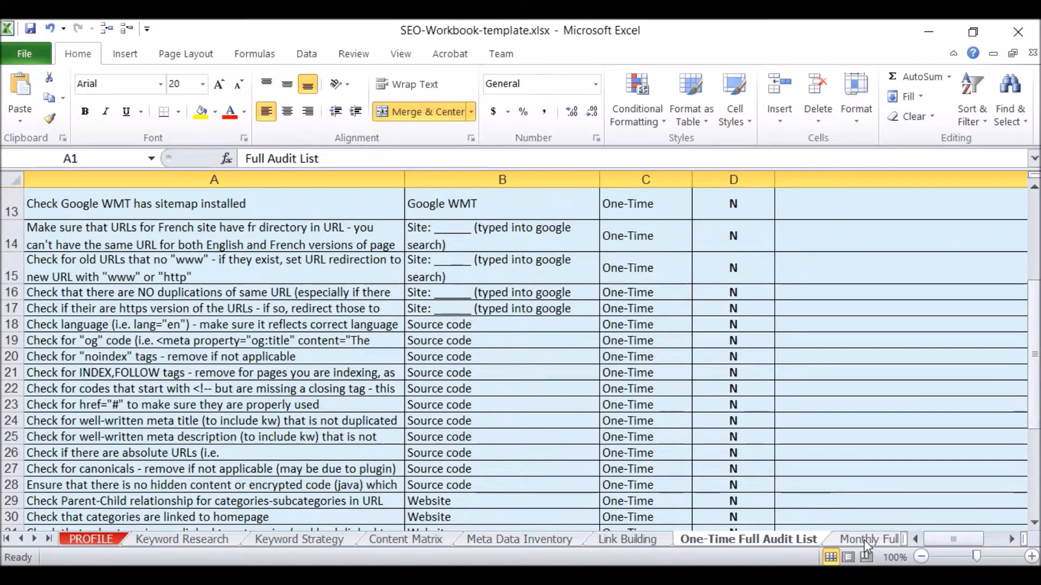
click(869, 539)
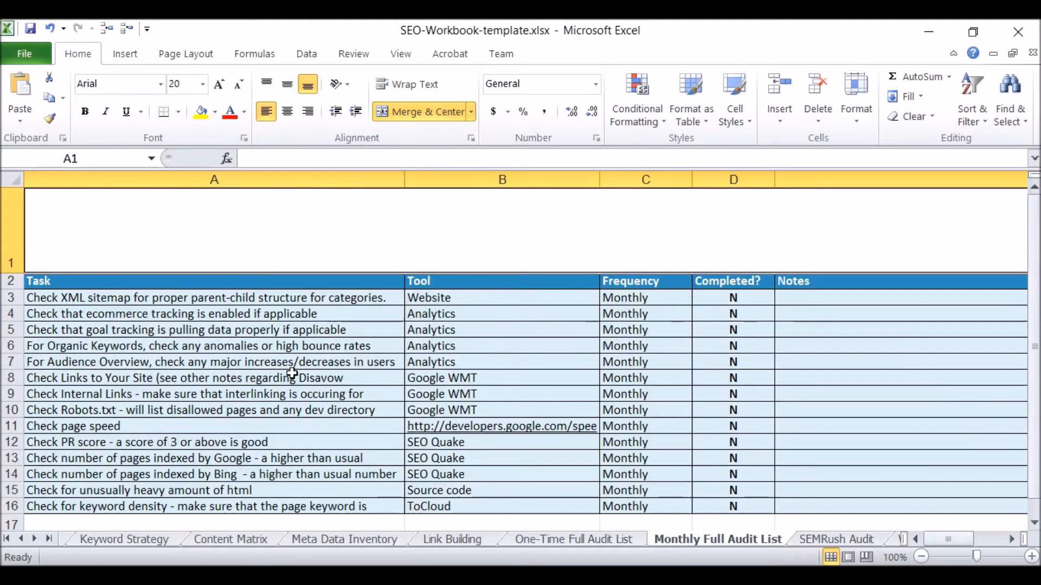
click(836, 538)
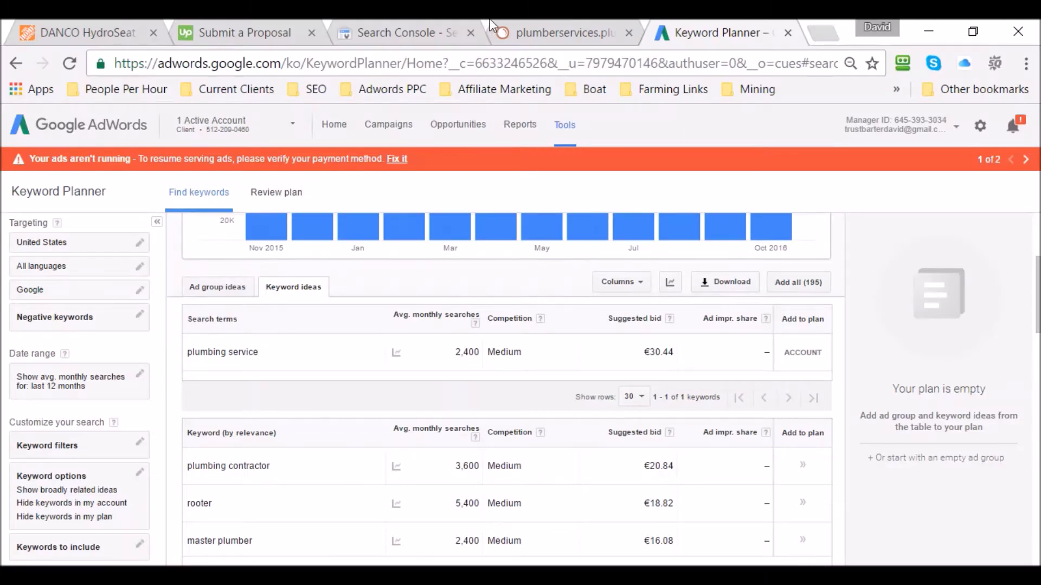
- Check SEMrush Organic Research positions for plumberservices.plumbing, then go back to the SEMRush Audit sheet
click(562, 32)
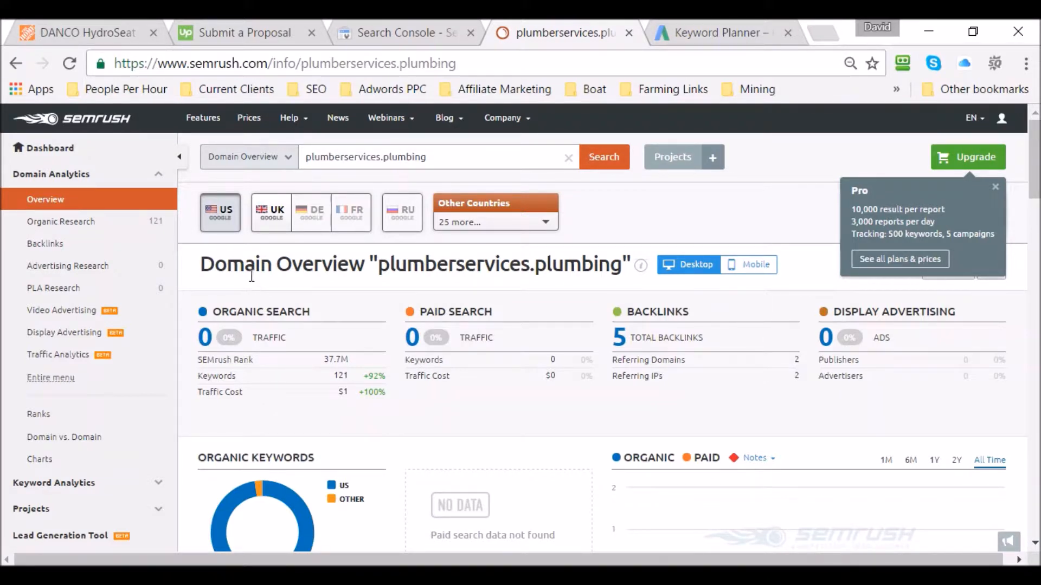
mouse_move(60, 221)
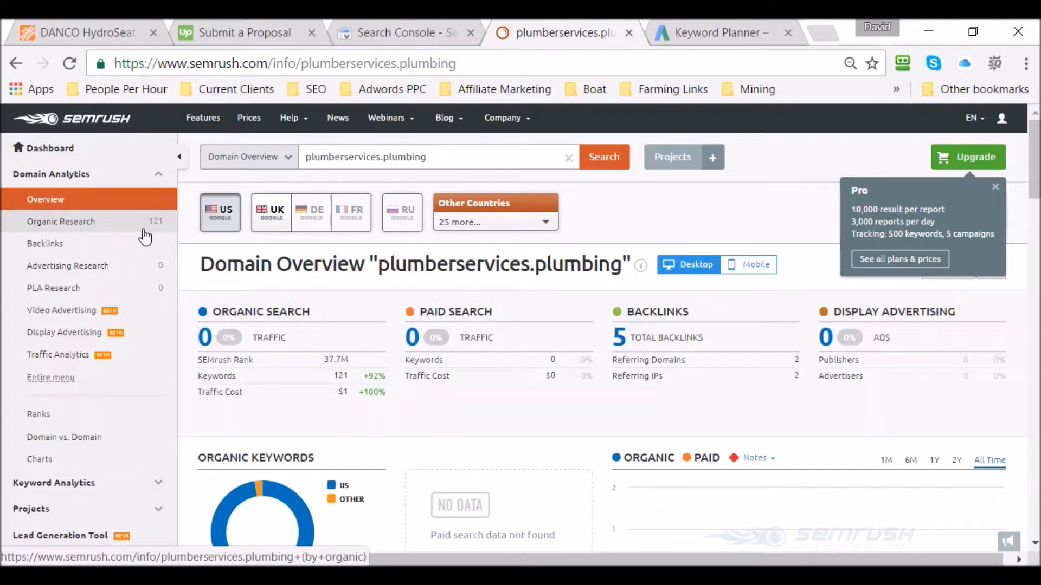
mouse_move(54, 221)
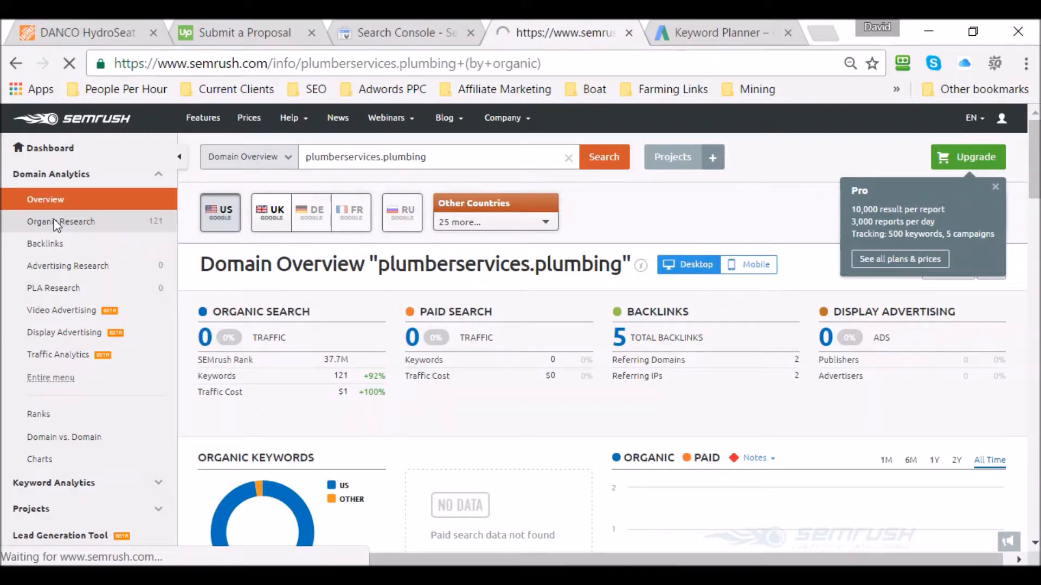
click(61, 221)
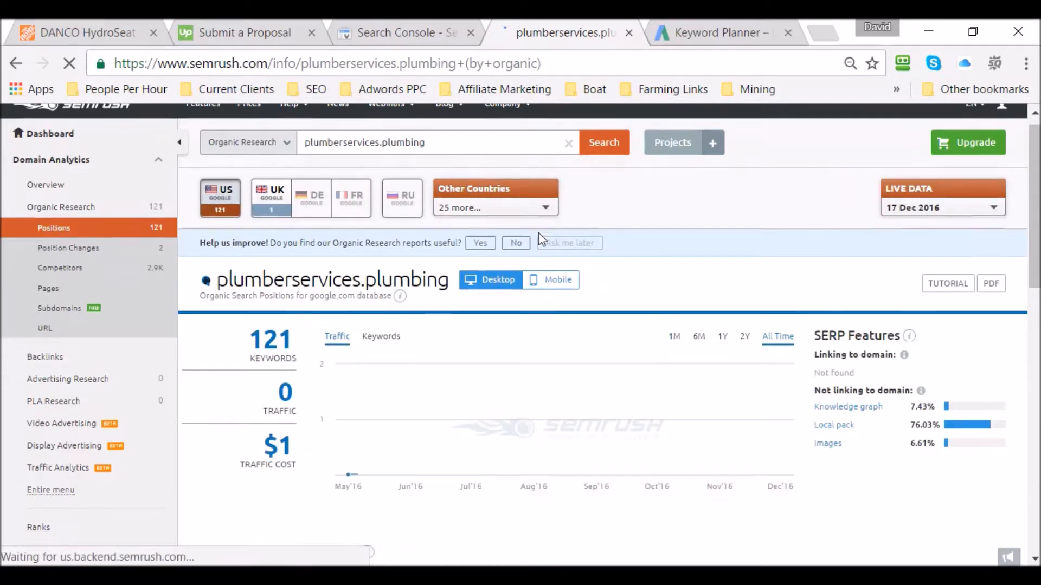
click(717, 33)
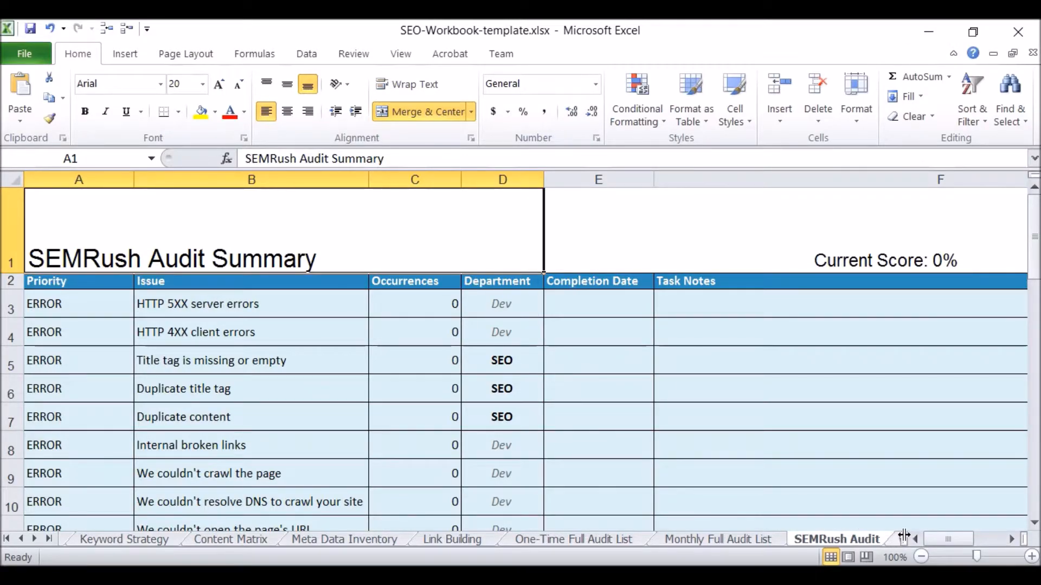
- On the Weekly Report, select the 3/30/2015 position and rows 4–10 keywords, then view Monthly Report
click(818, 539)
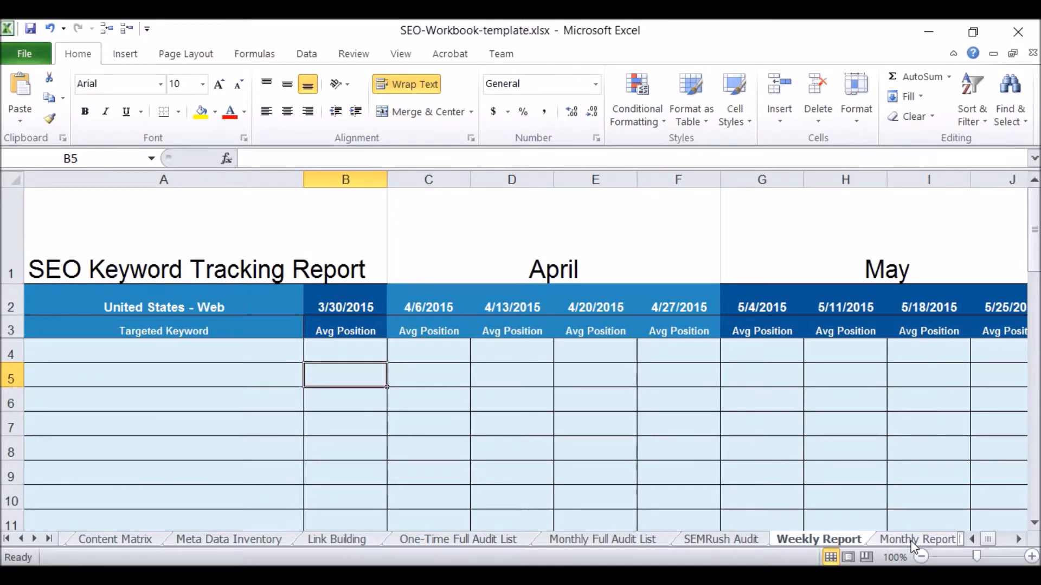
scroll(down, 3)
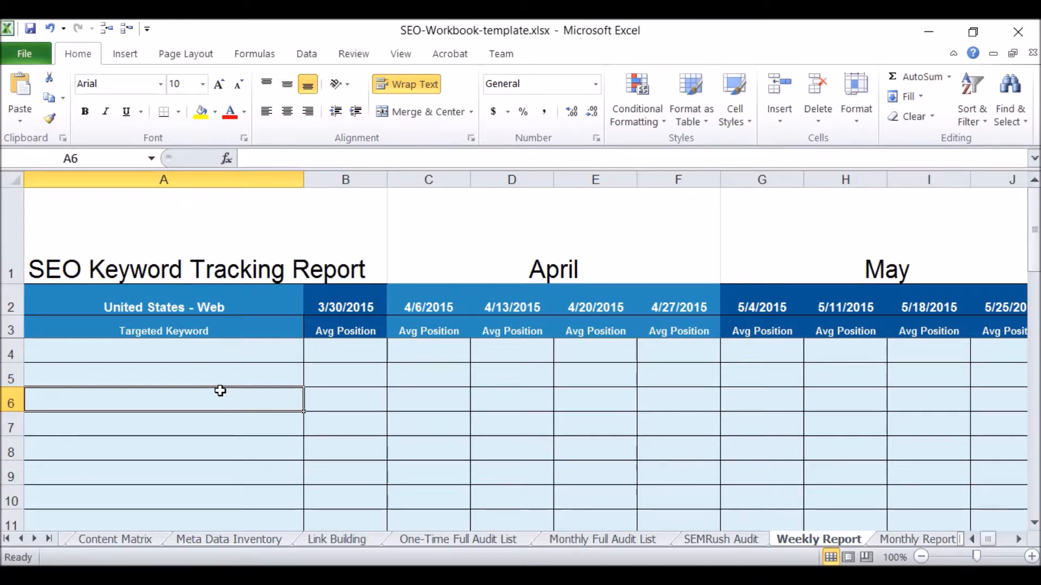
click(345, 351)
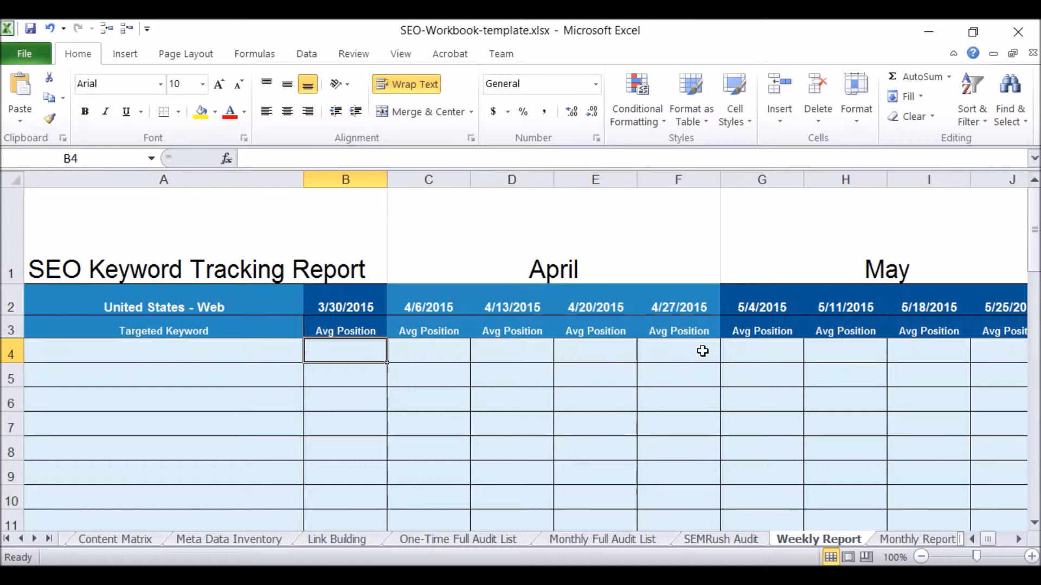
drag(163, 352, 163, 501)
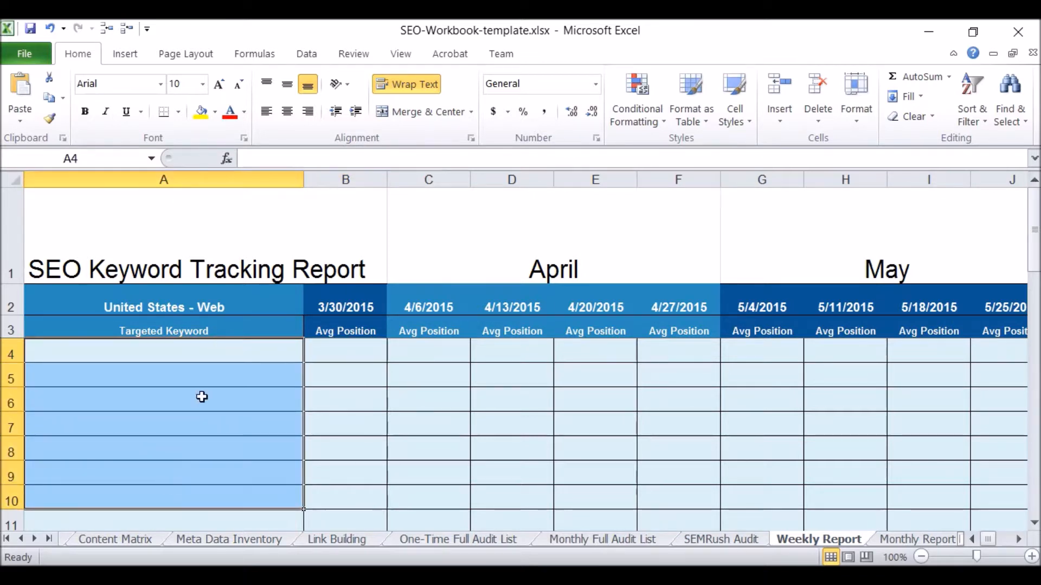
click(818, 539)
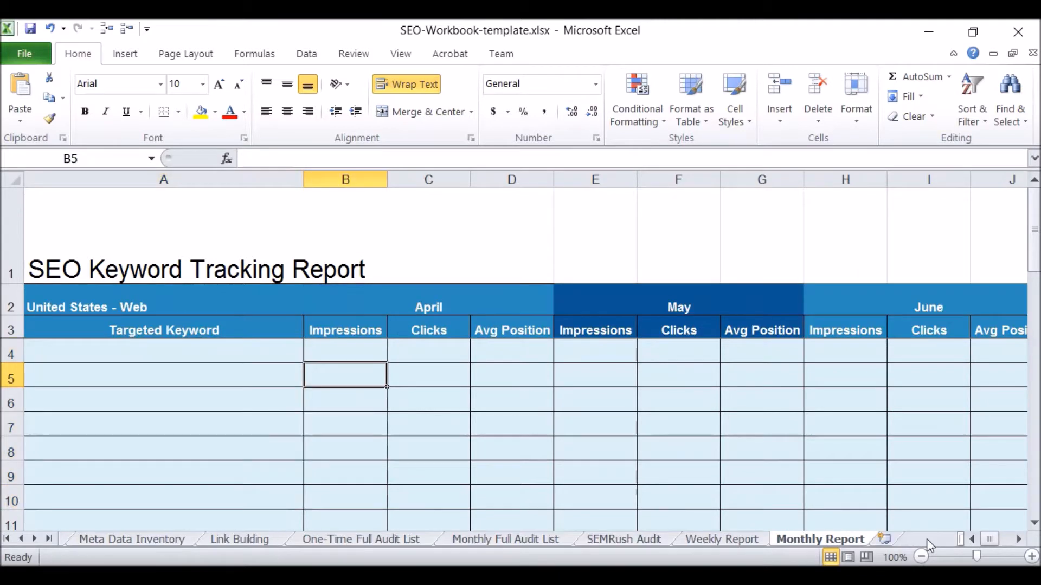
click(163, 353)
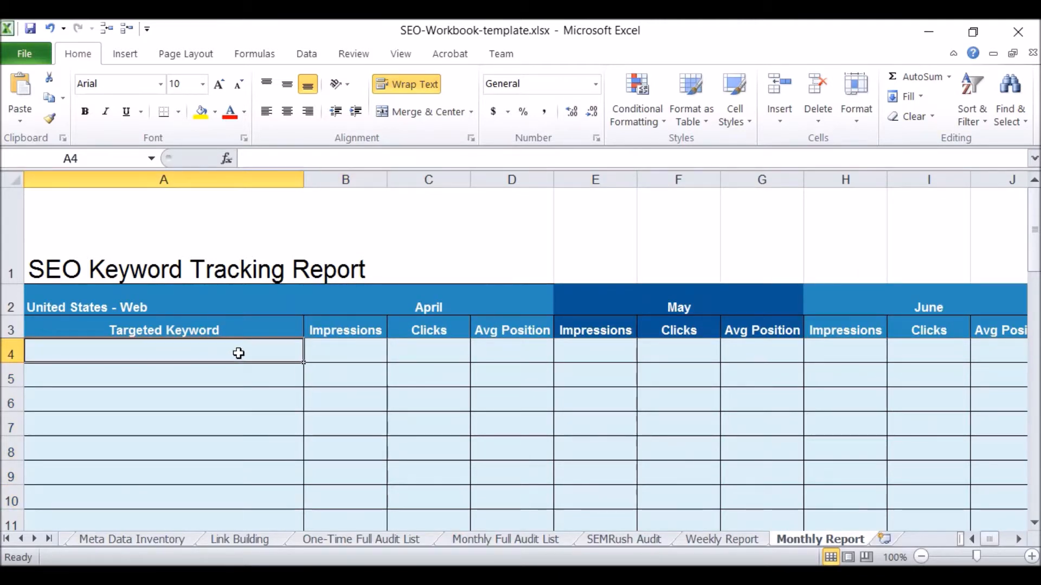
click(163, 452)
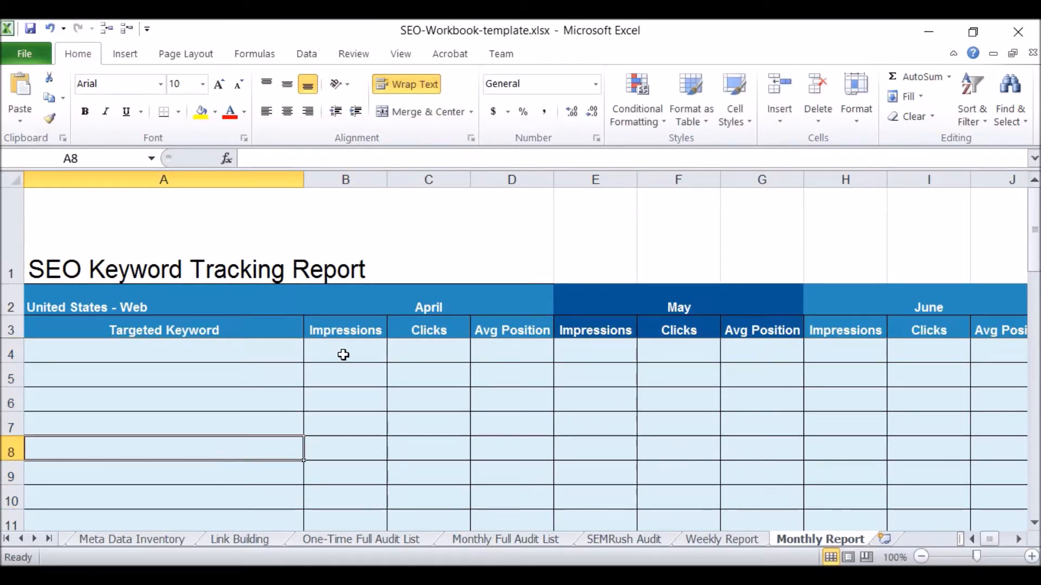
click(344, 351)
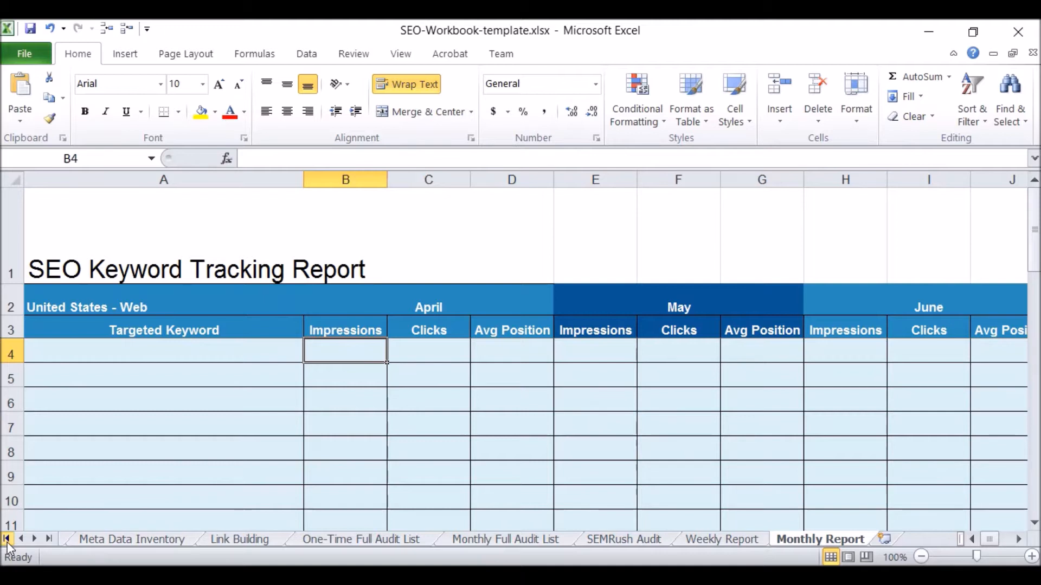
click(8, 539)
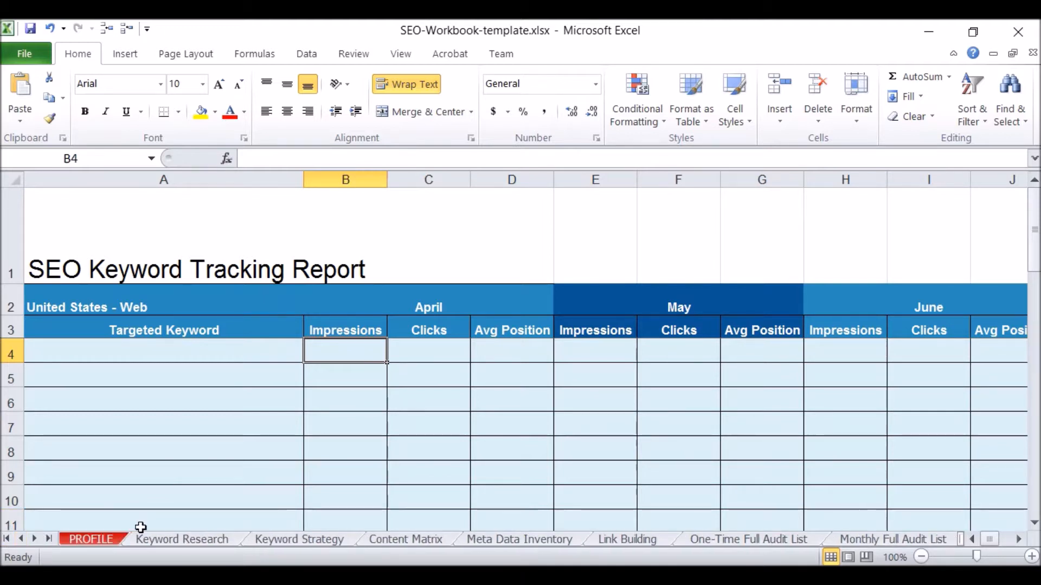
- On Keyword Research, inspect the Estimated Conversions =H*I formulas in J7 and J3
click(181, 539)
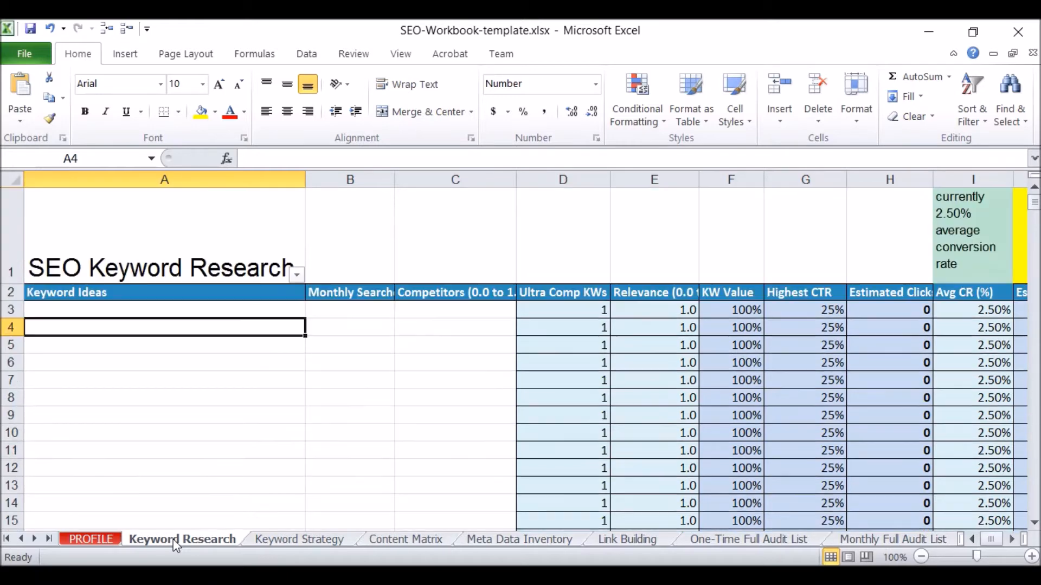
click(164, 379)
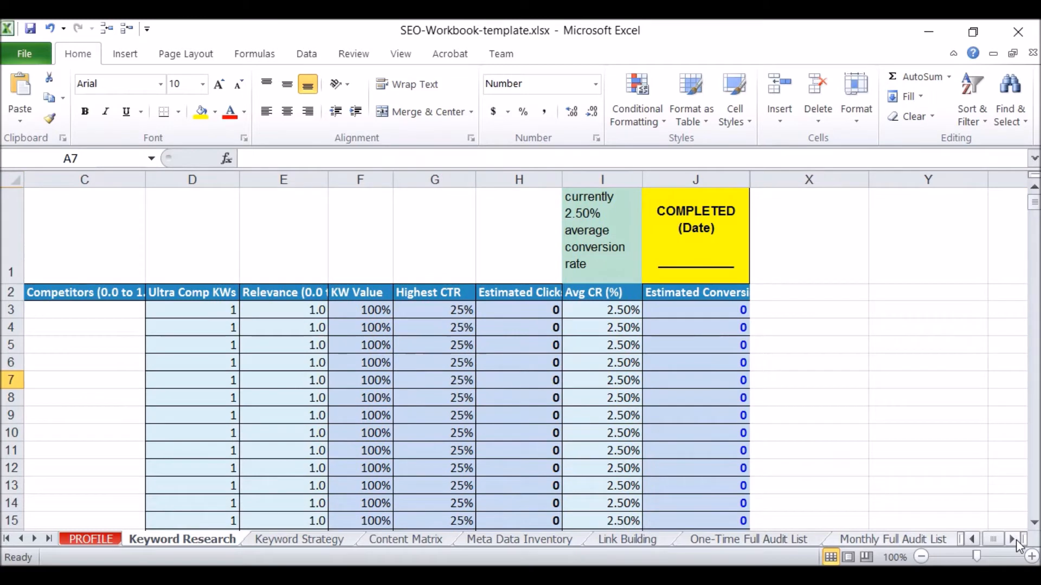
scroll(left, 3)
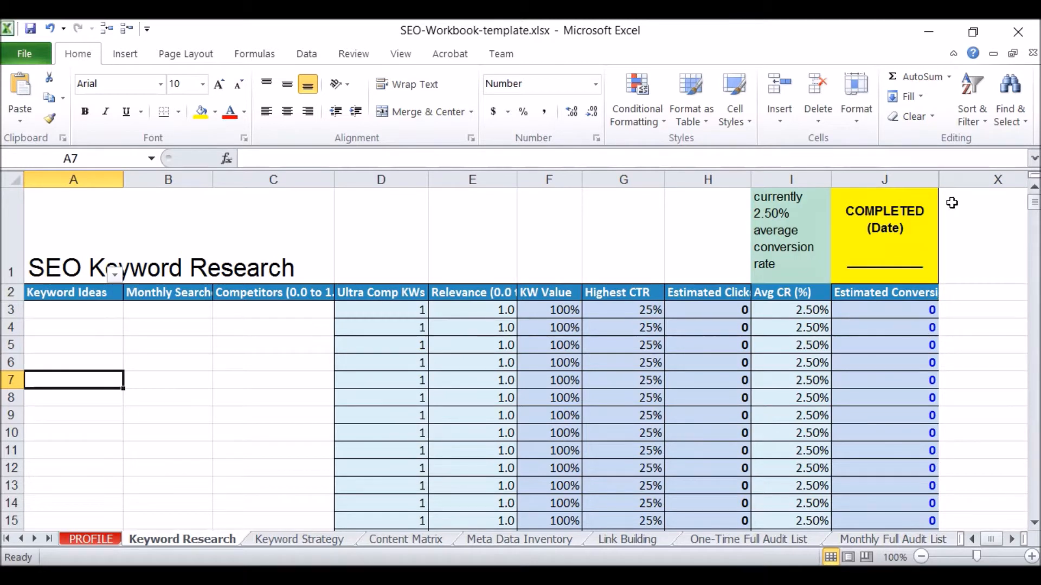
mouse_move(932, 180)
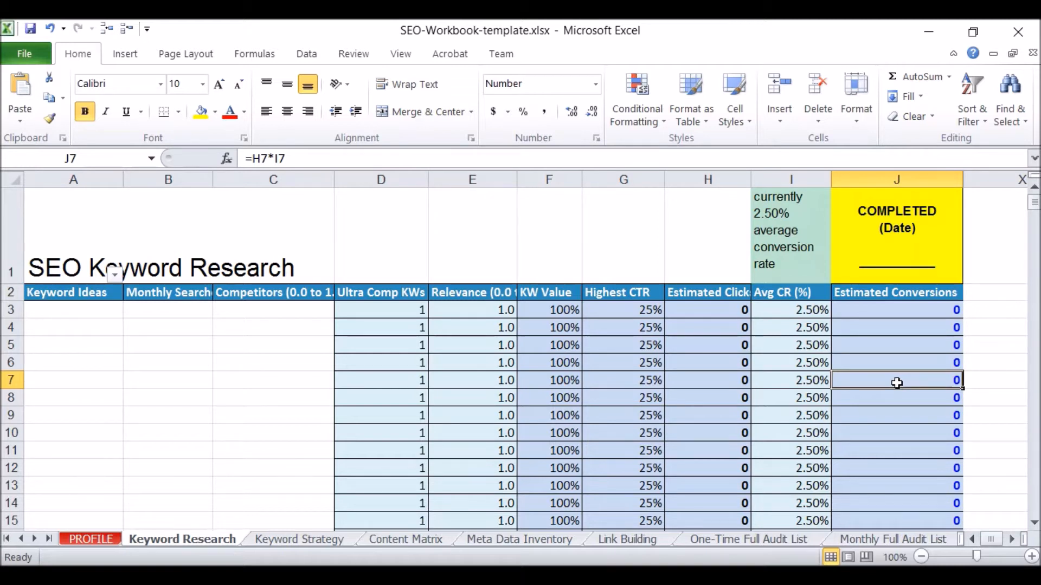
click(273, 345)
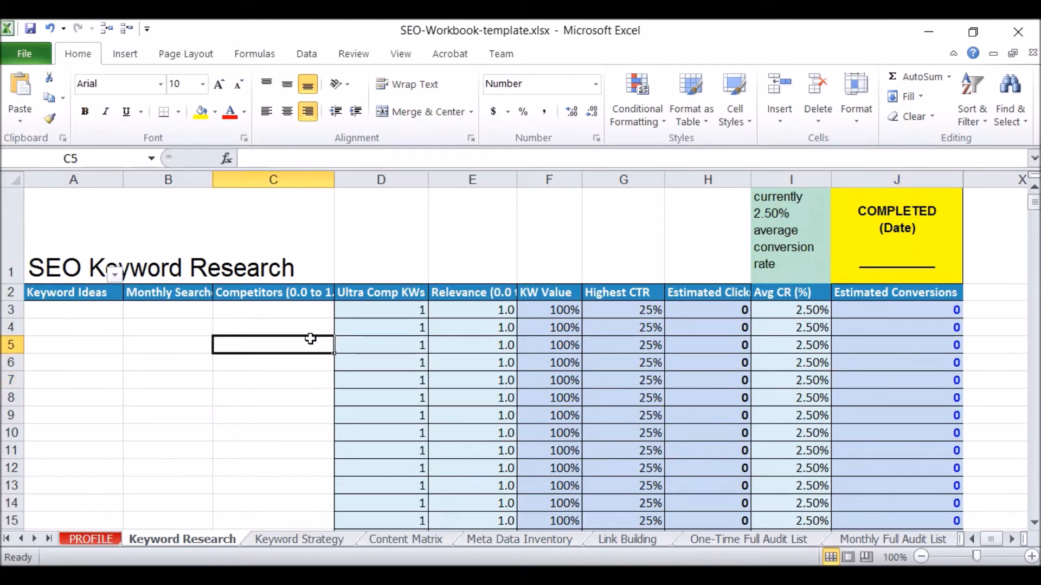
click(168, 310)
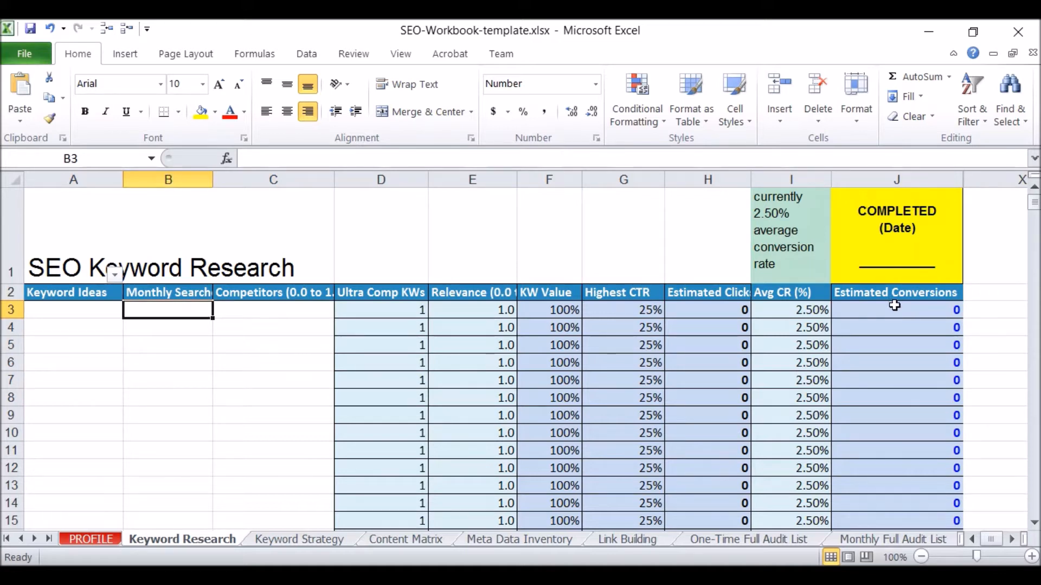
click(896, 309)
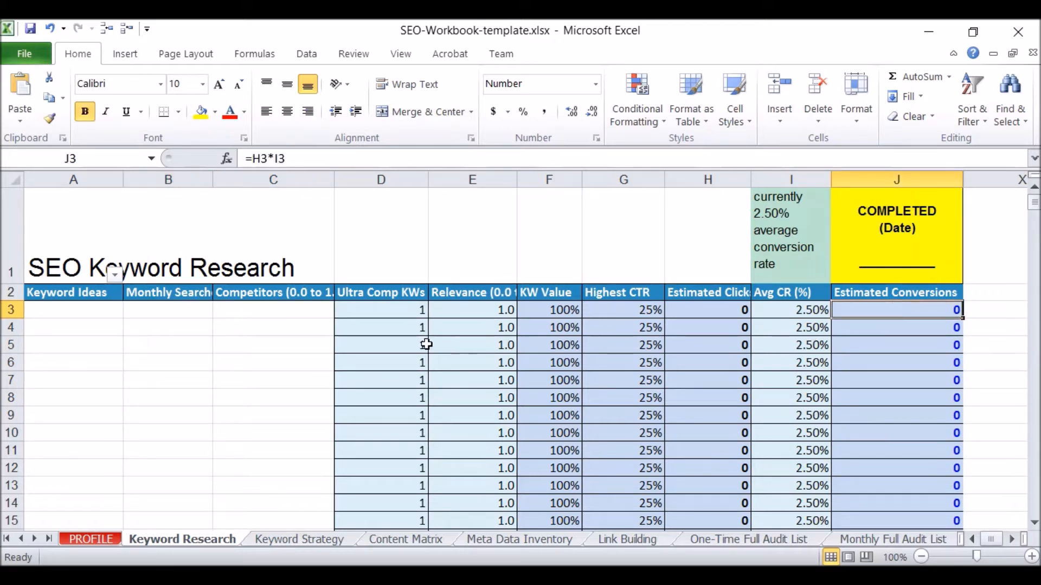
click(381, 379)
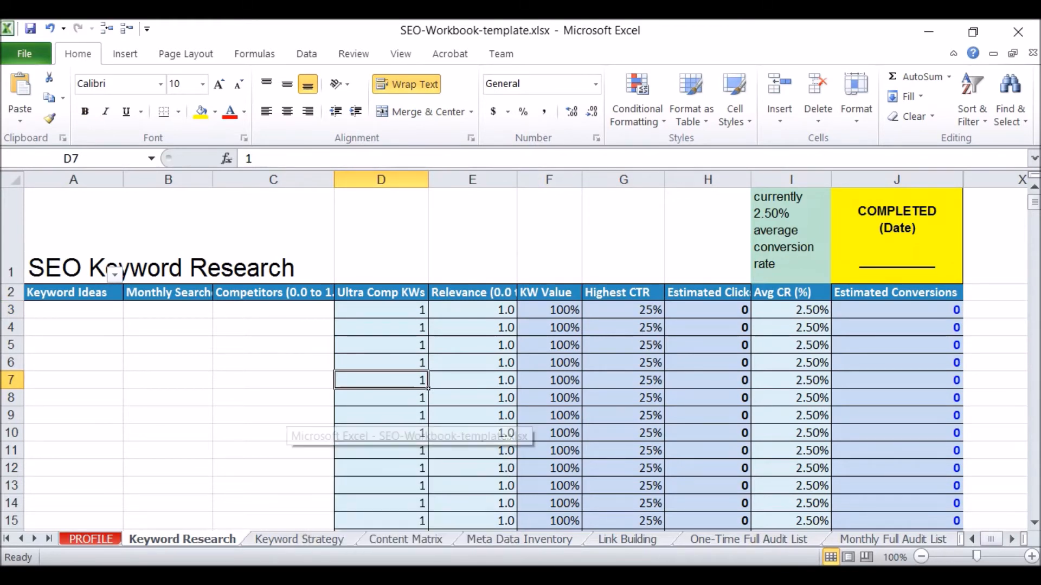
mouse_move(381, 379)
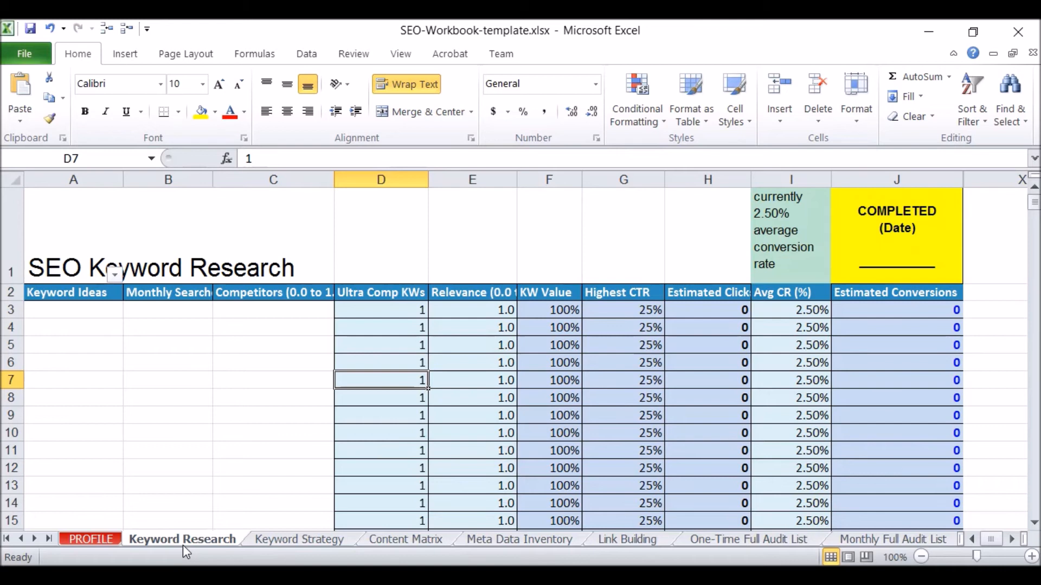
mouse_move(307, 550)
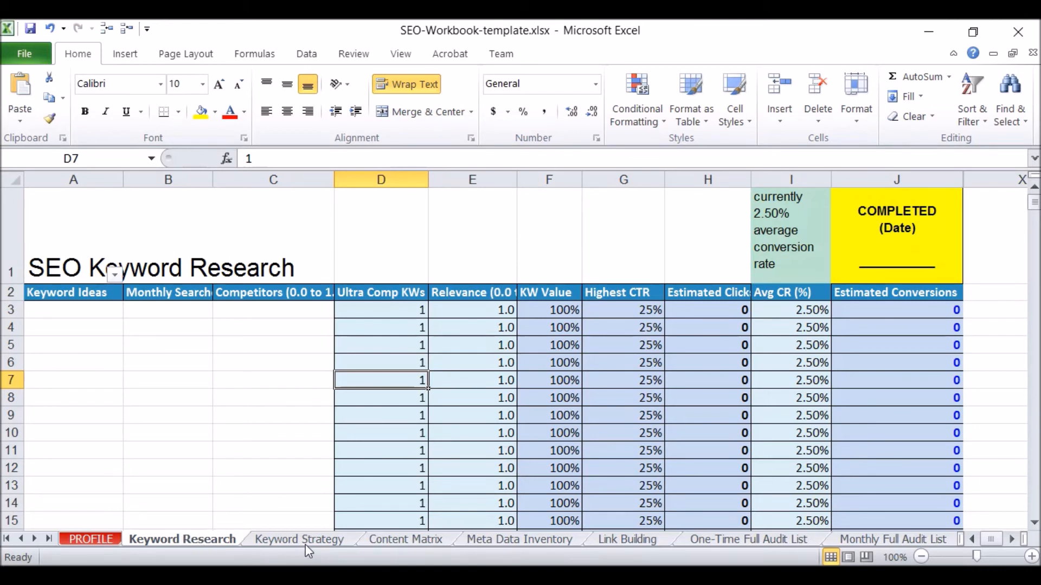